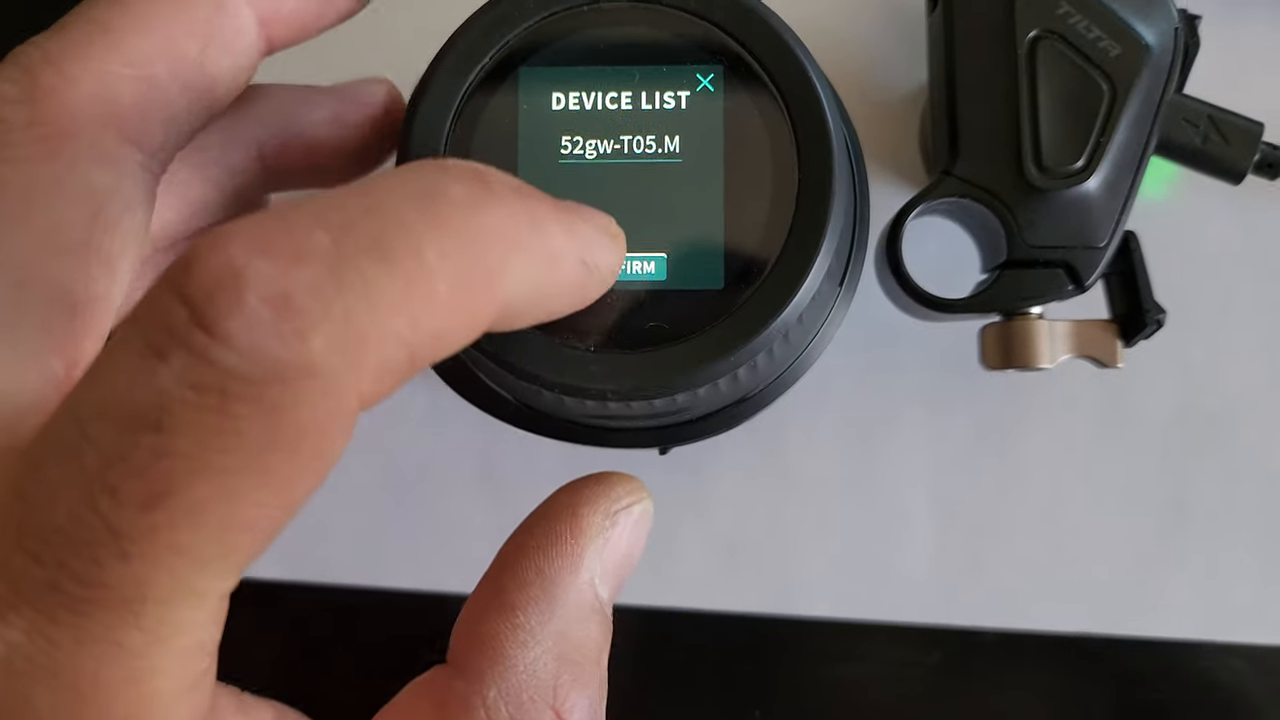
{"action": "left_click", "coordinate": [645, 264]}
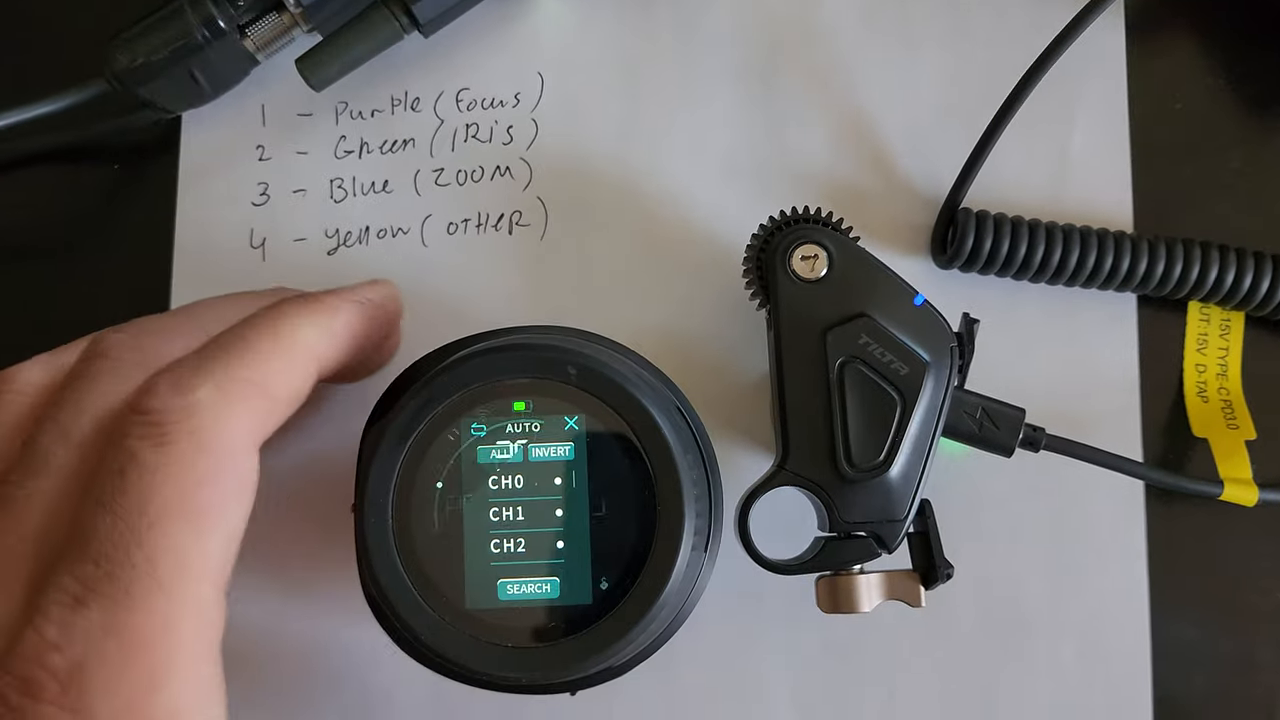